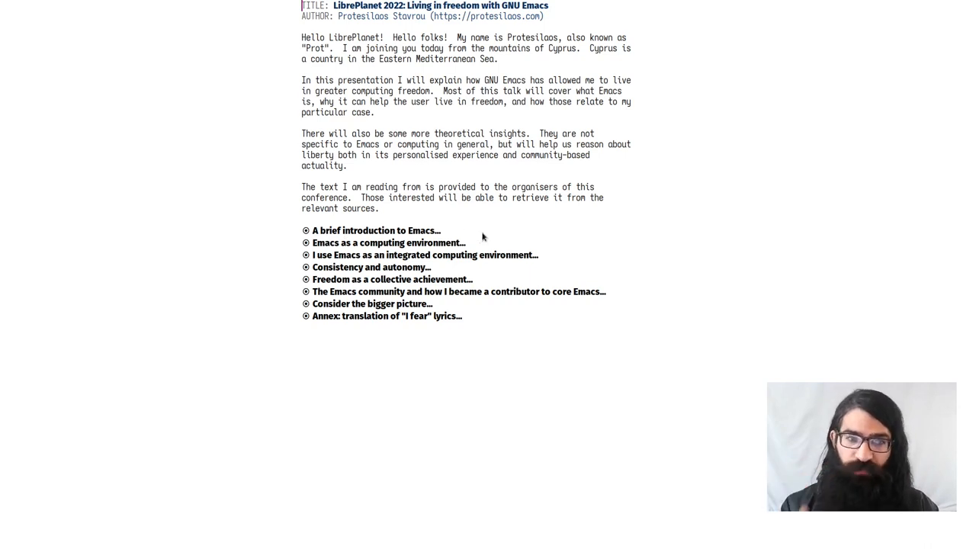
pyautogui.moveTo(381, 234)
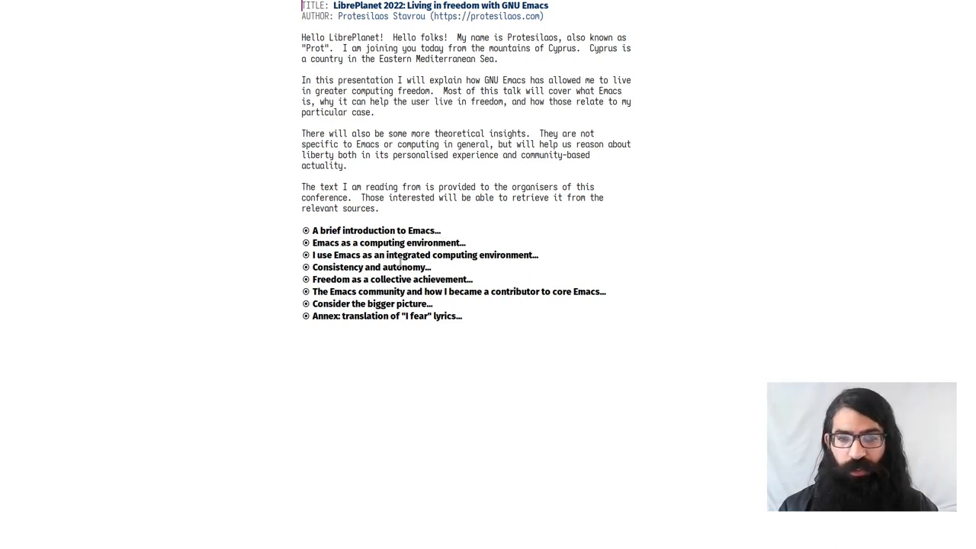
pyautogui.moveTo(510, 257)
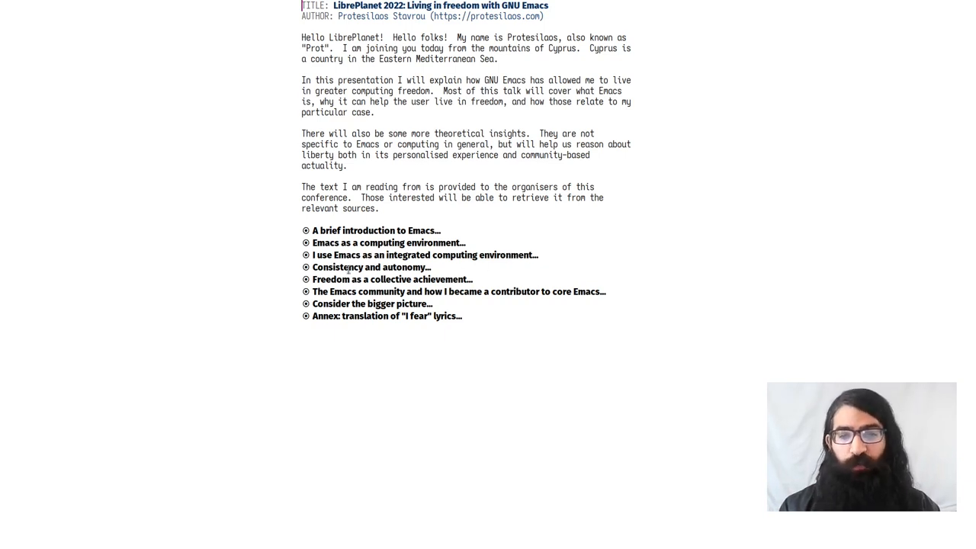
pyautogui.moveTo(364, 267)
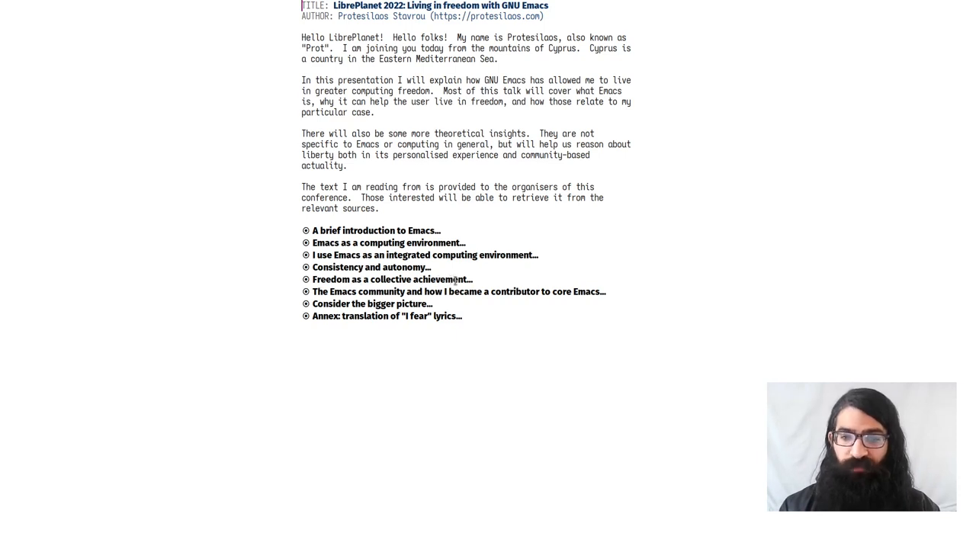
pyautogui.moveTo(376, 291)
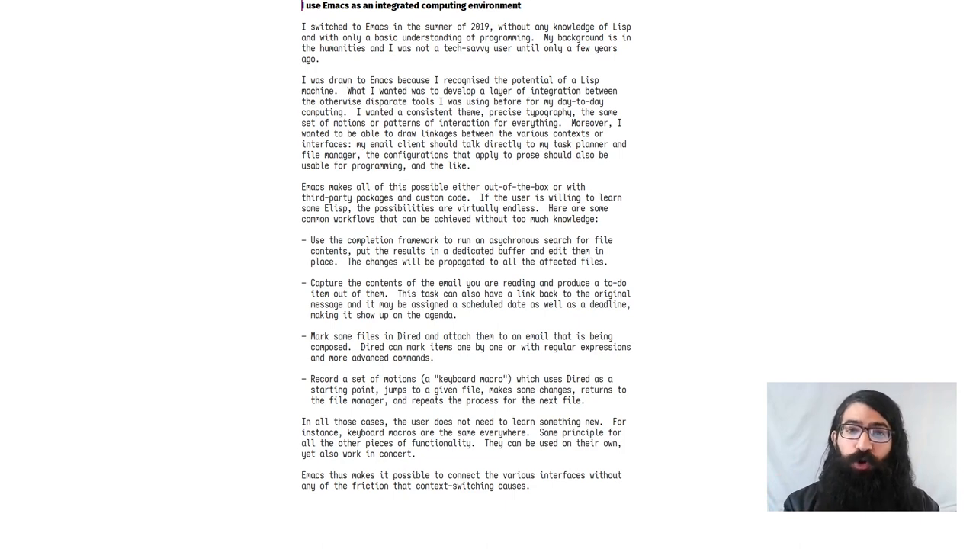
# Scroll to the end of the integrated-environment section, then narrow to 'Consistency and autonomy'
pyautogui.scroll(-3)
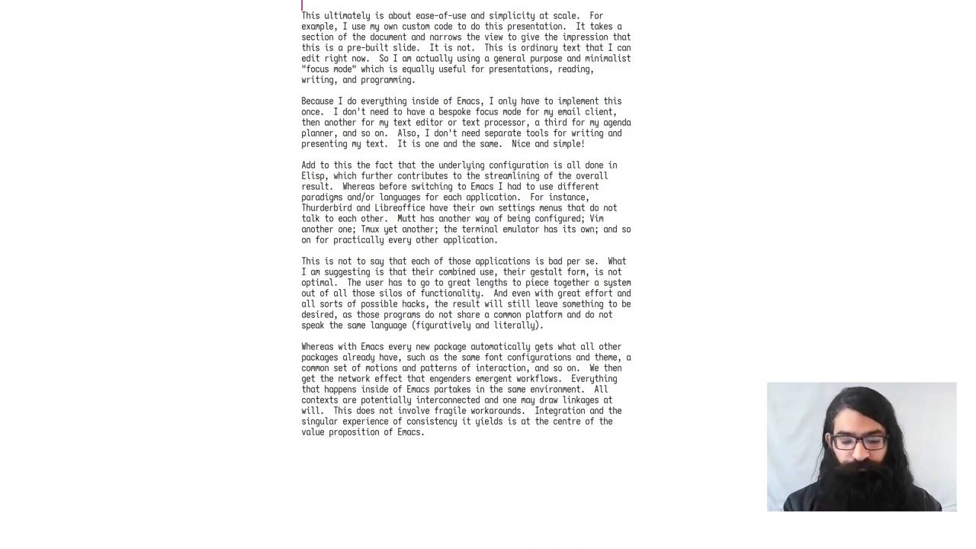
pyautogui.press('C-x ]')
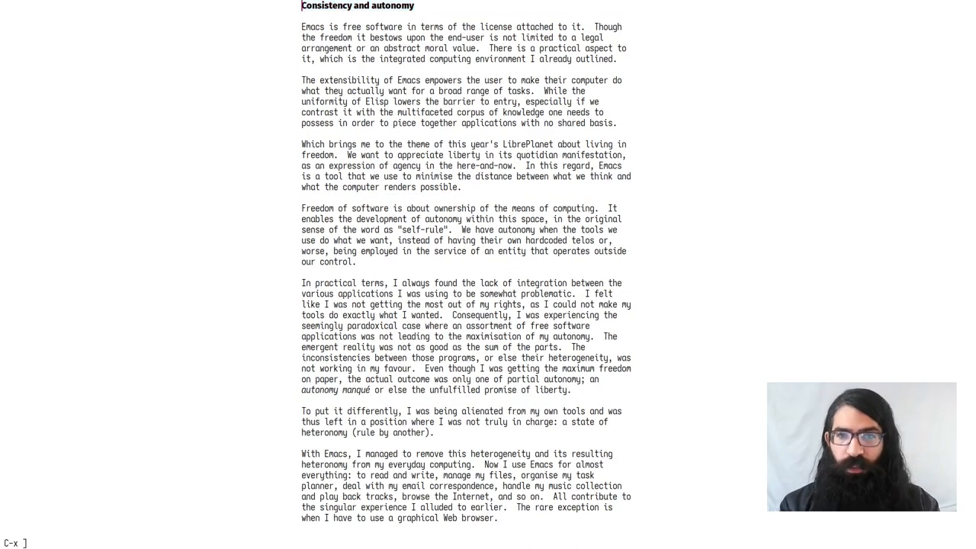